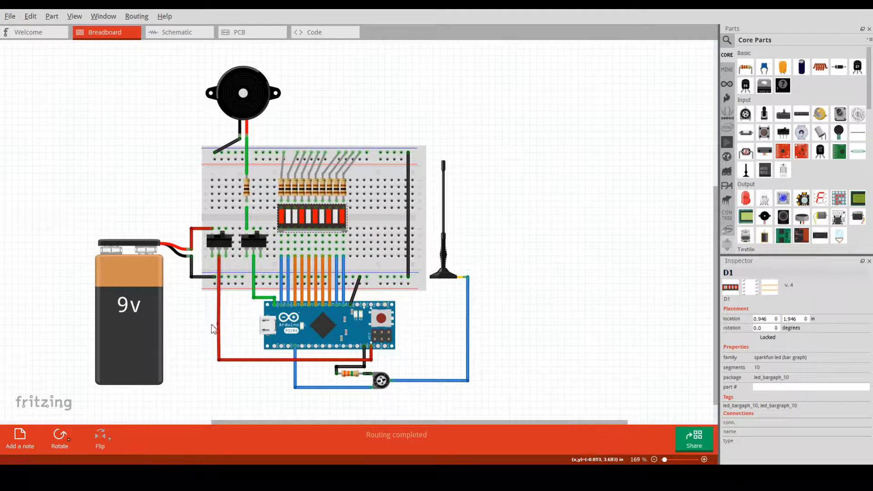
mouse_move(223, 325)
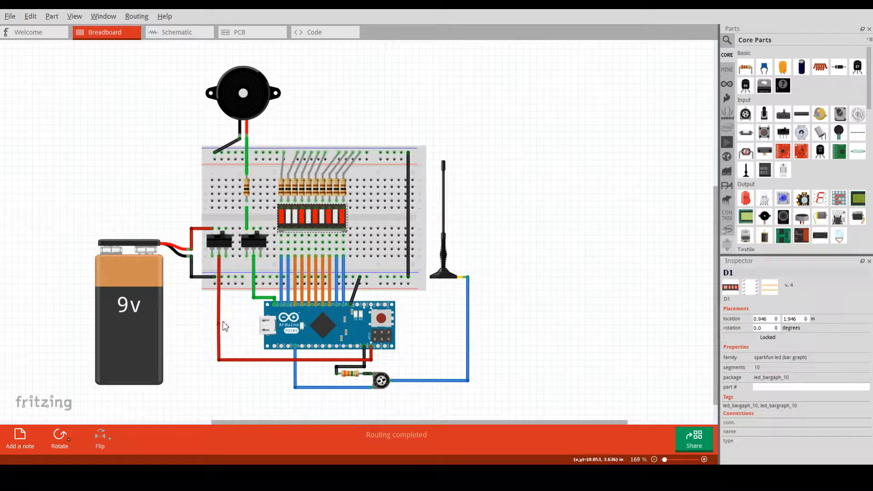
mouse_move(251, 334)
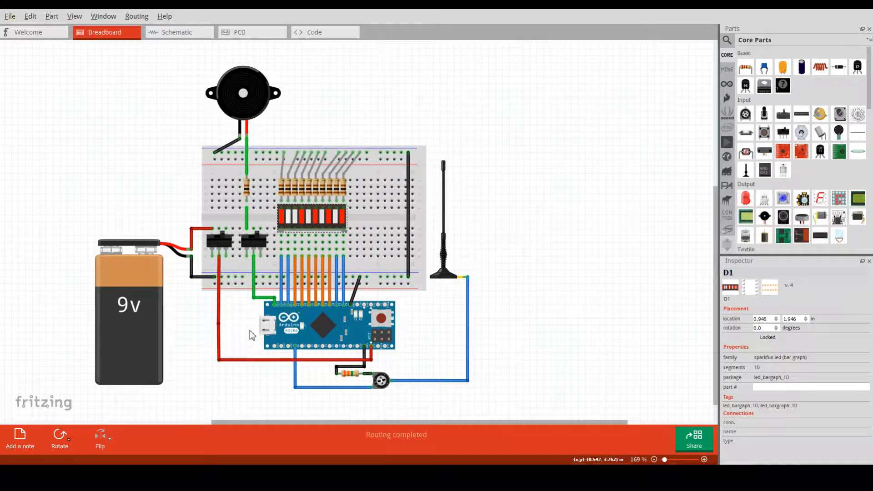
mouse_move(194, 336)
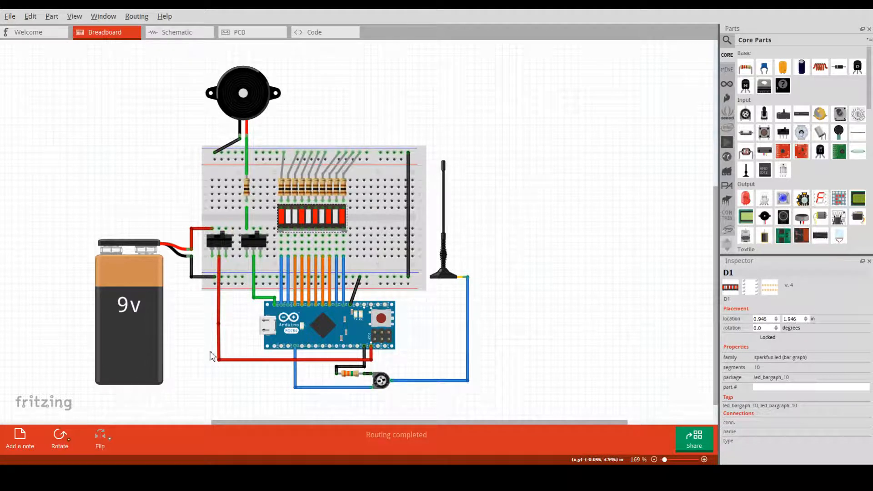
mouse_move(376, 337)
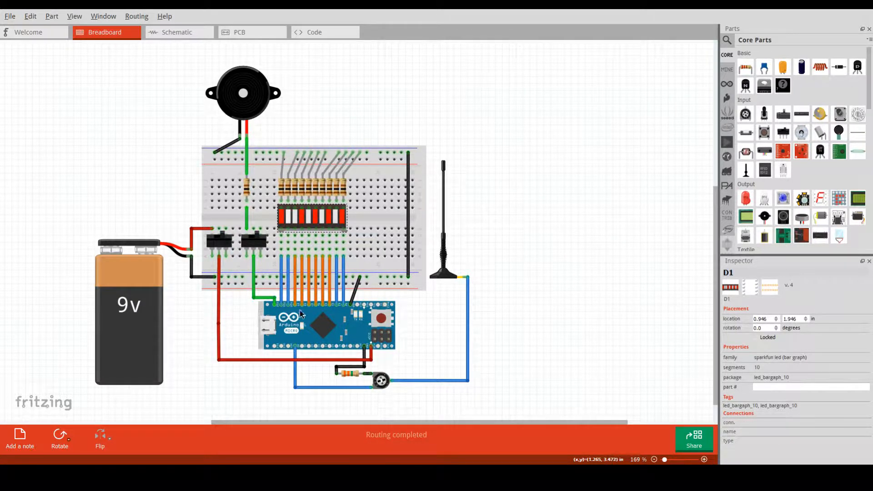
mouse_move(297, 337)
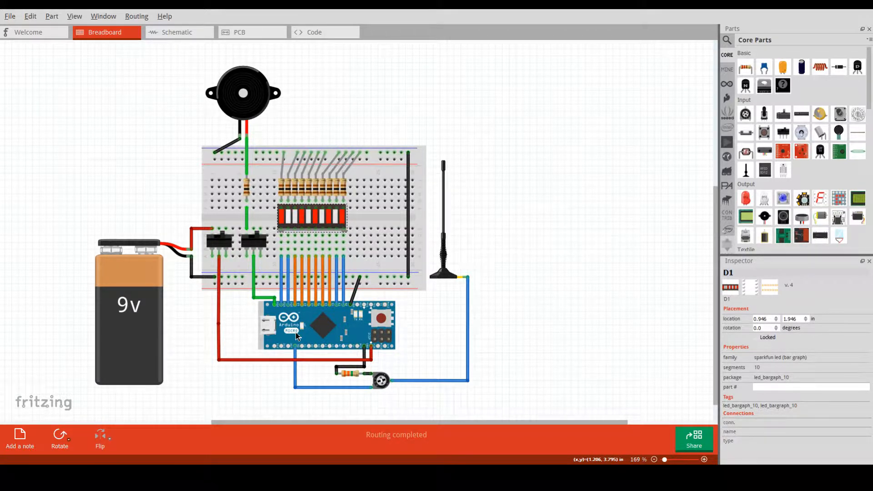
mouse_move(336, 336)
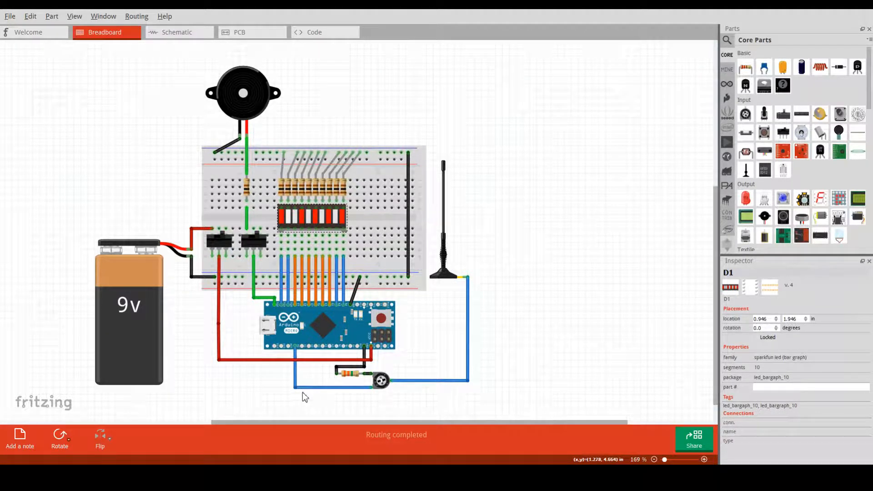
mouse_move(440, 298)
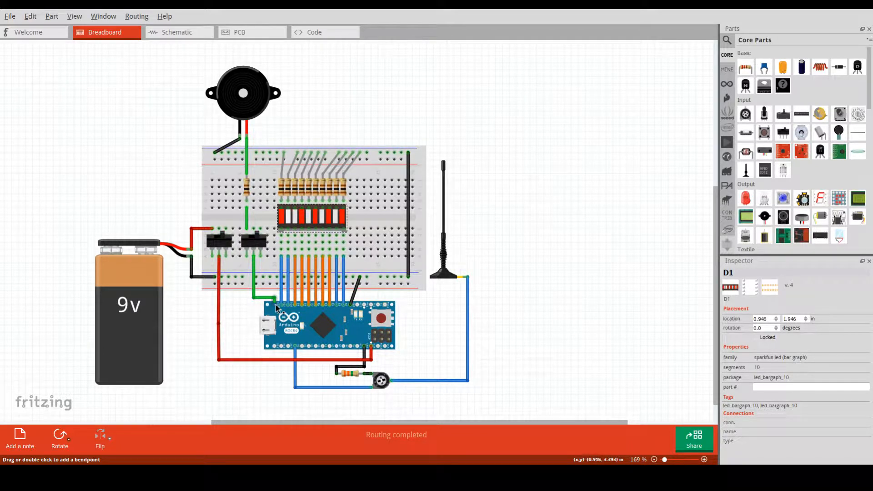
mouse_move(277, 312)
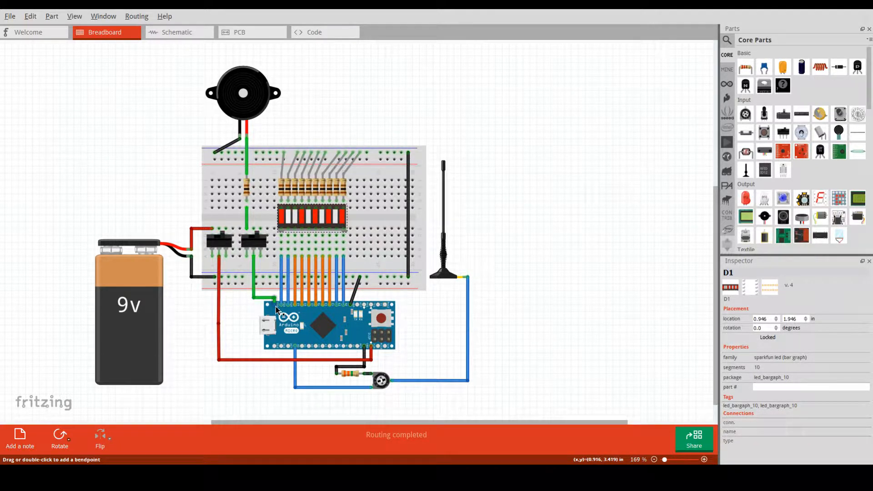
Upload the empty EMF_Detector_Version_1 sketch to the Uno on COM6 (444 bytes).
left_click(242, 92)
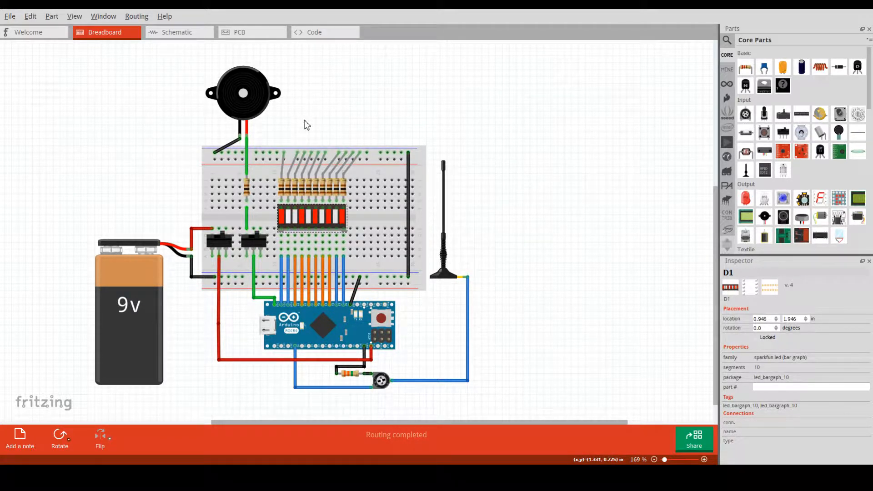
left_click(242, 91)
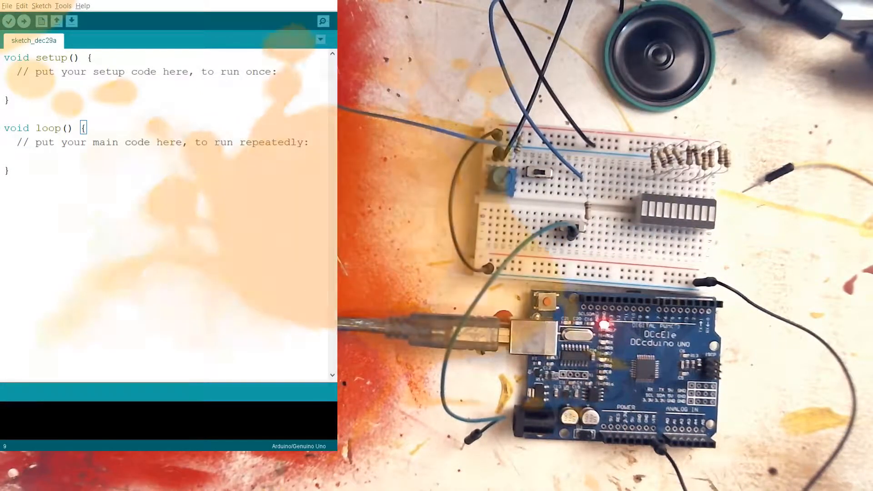
left_click(24, 21)
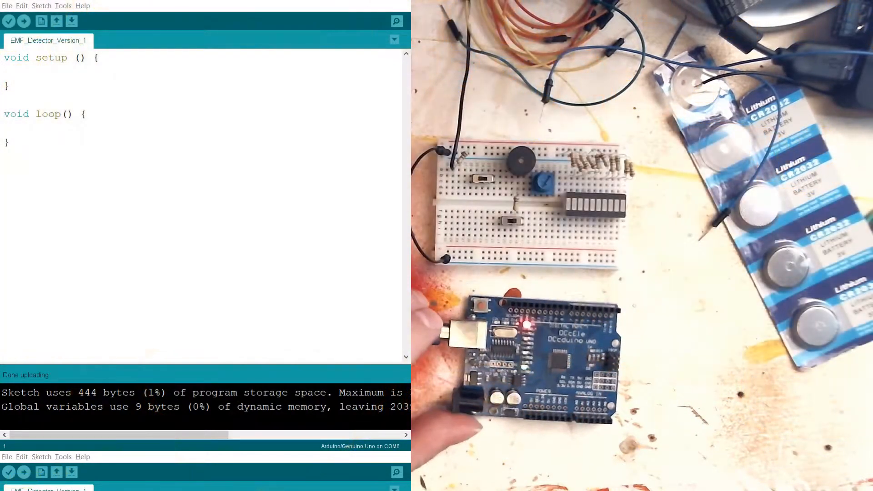